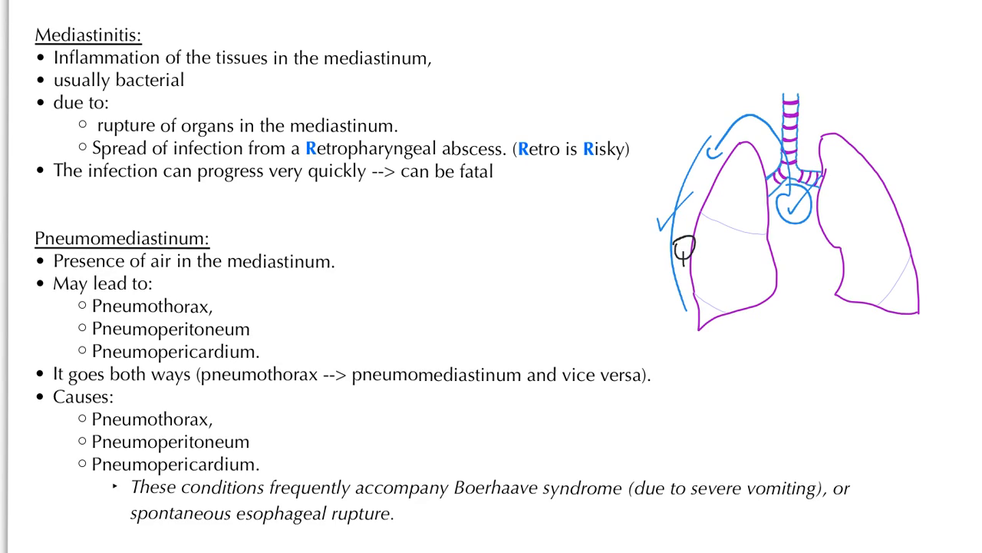
Scroll past the Mediastinitis and Pneumomediastinum page to the pneumothorax notes.
scroll(down, 3)
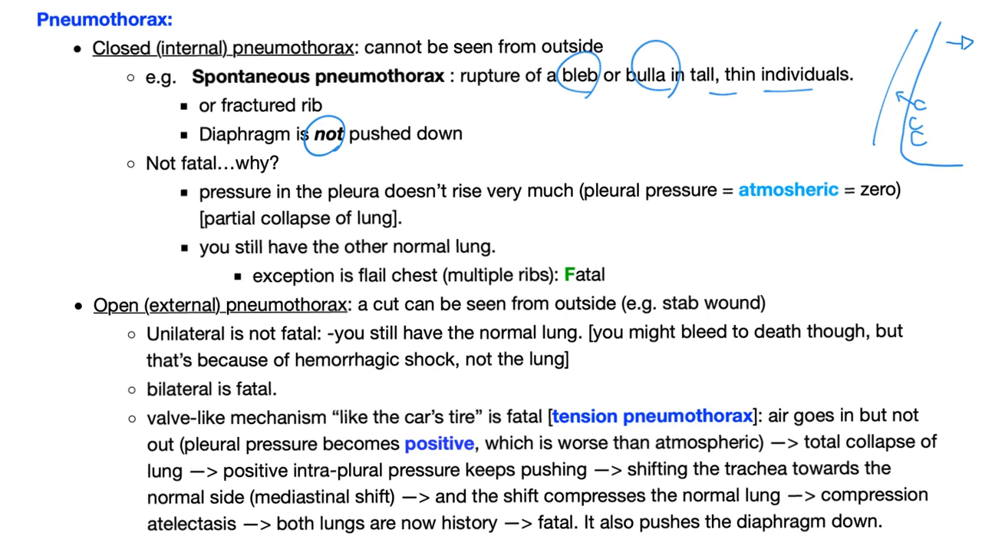
Underline 'Not fatal', circle 'zero' with linking arrows, and write 0 and 760 beneath.
drag(146, 175, 196, 174)
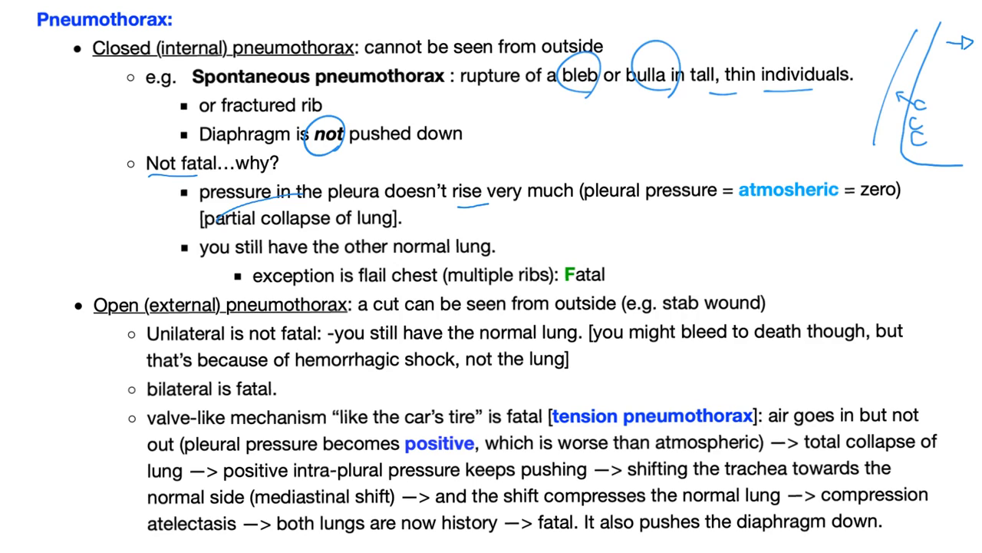
drag(740, 142, 760, 169)
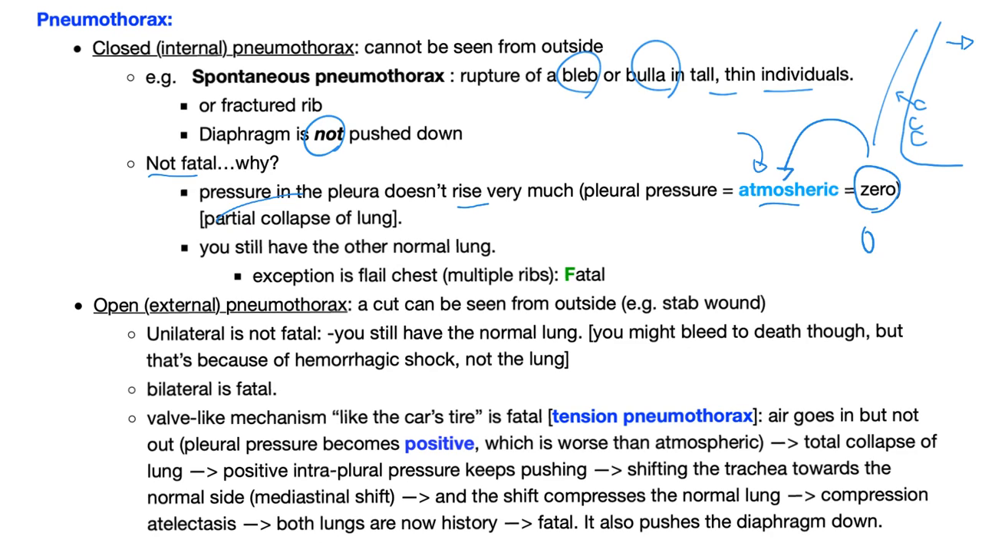
text(760)
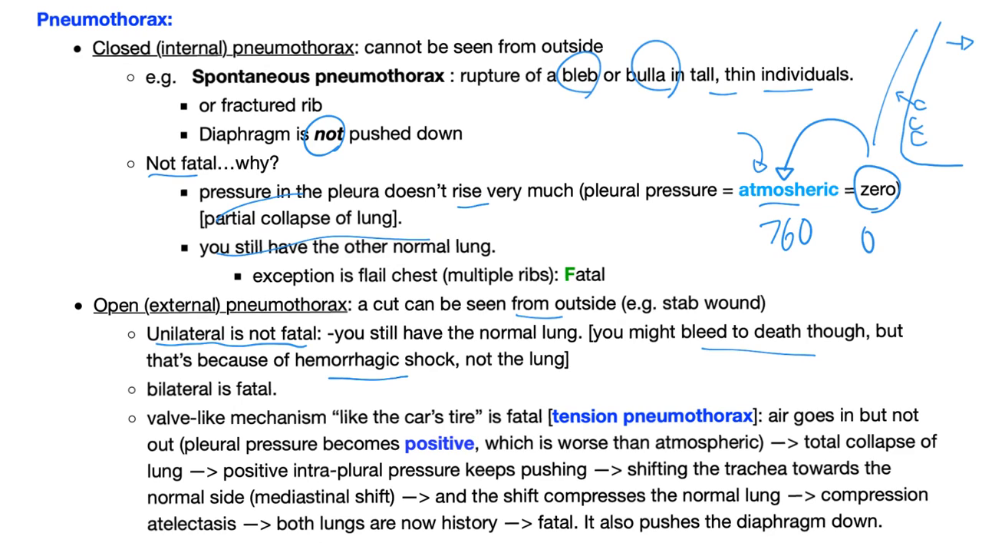
Underline the open pneumothorax phrases and 'valve-like mechanism', and circle 'fatal'.
drag(230, 376, 276, 399)
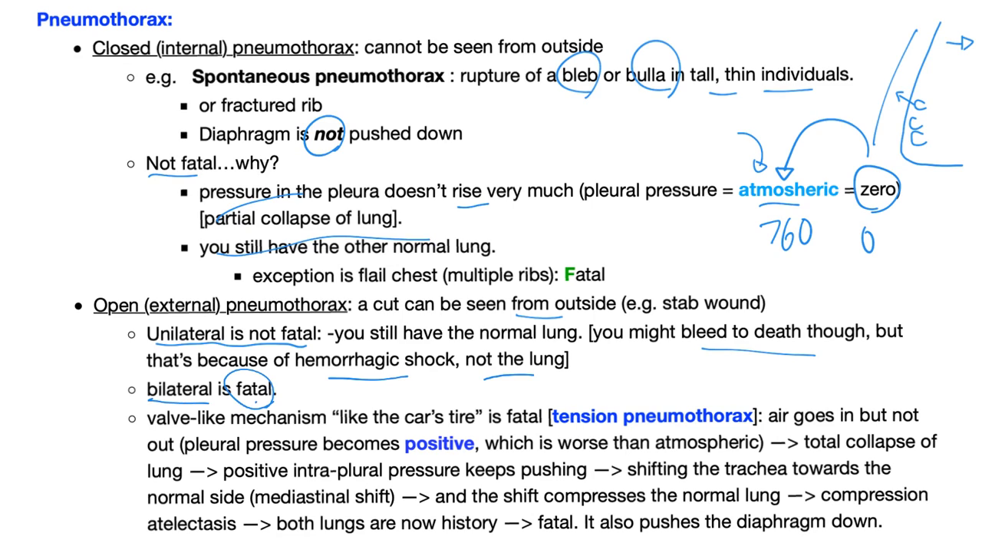
drag(145, 428, 296, 426)
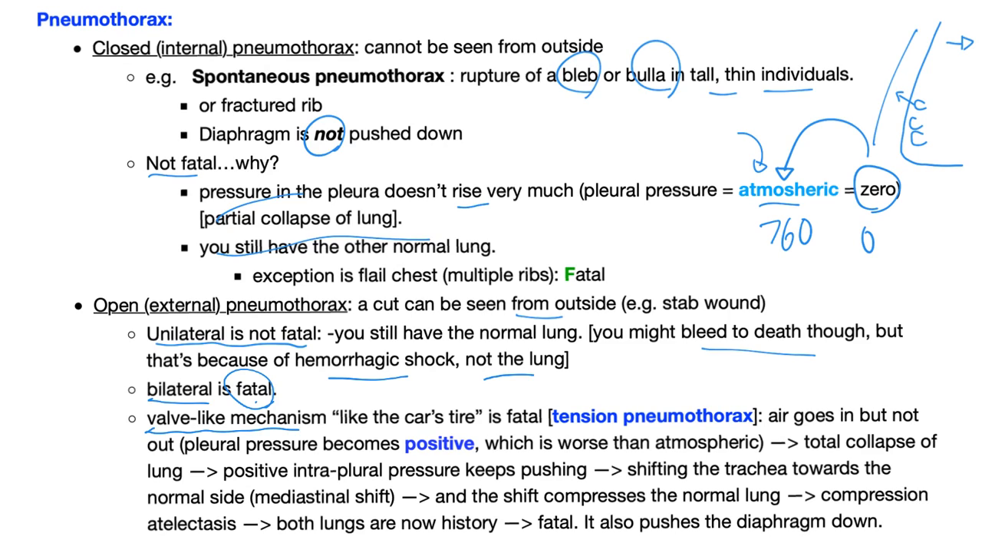
Sketch the pressure diagram with plus signs and arrows, circle 'atmospheric', and mark 'compression atelectasis'.
drag(629, 108, 729, 176)
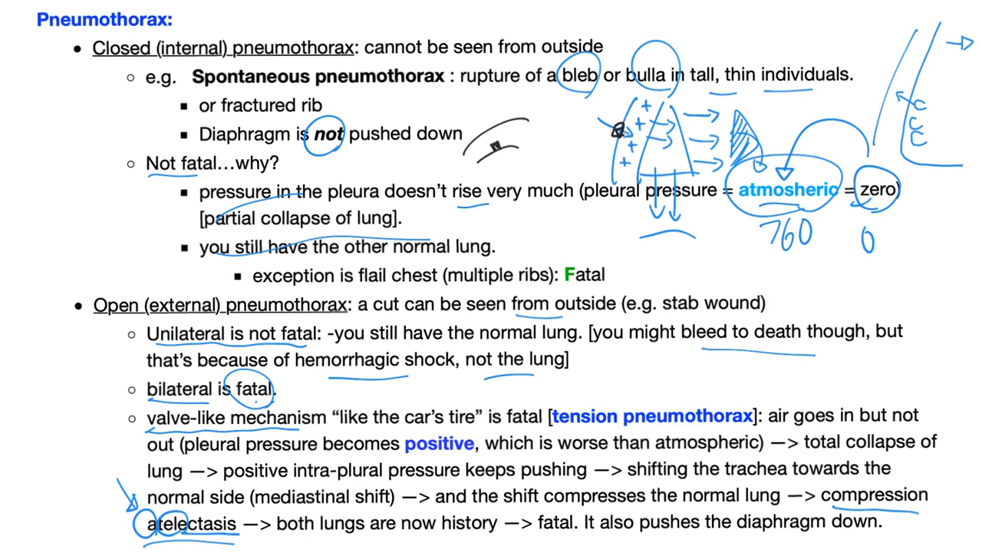
scroll(down, 3)
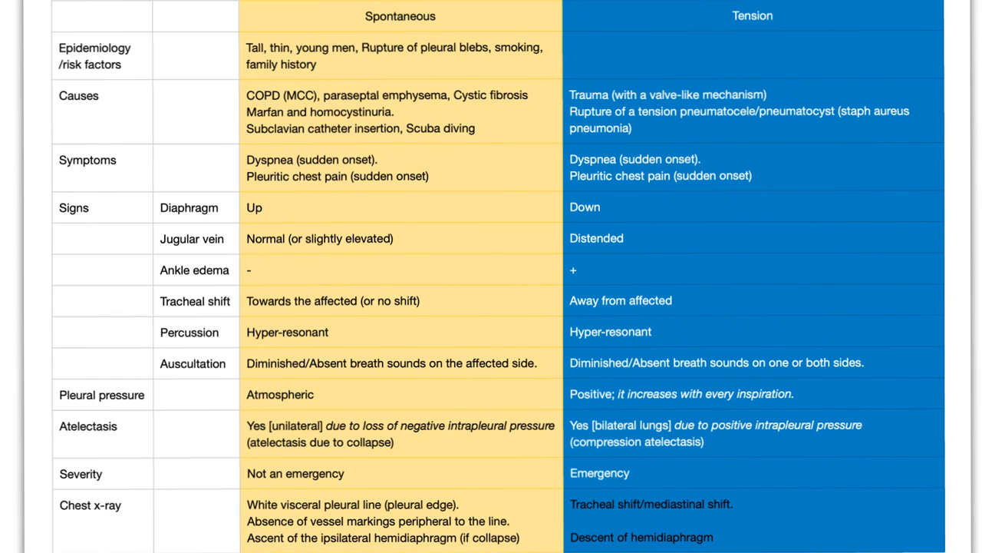
mouse_move(389, 37)
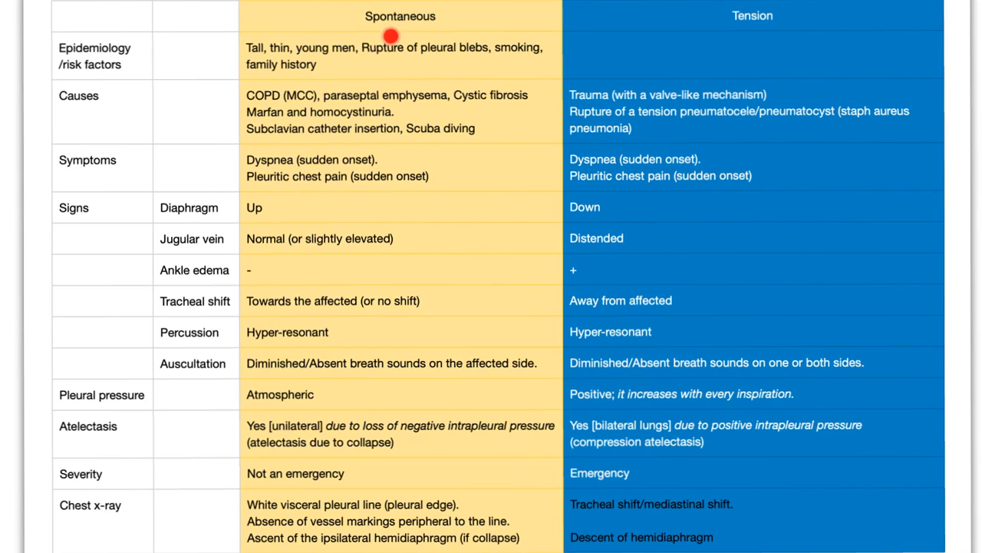
mouse_move(76, 69)
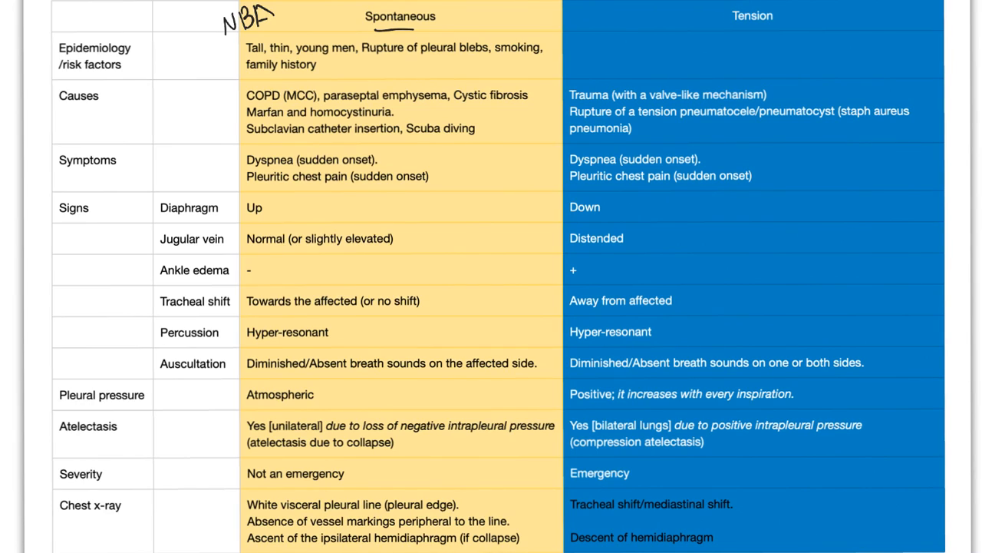
Underline pleural blebs and the spontaneous causes, and circle smoking and COPD.
drag(407, 55, 537, 55)
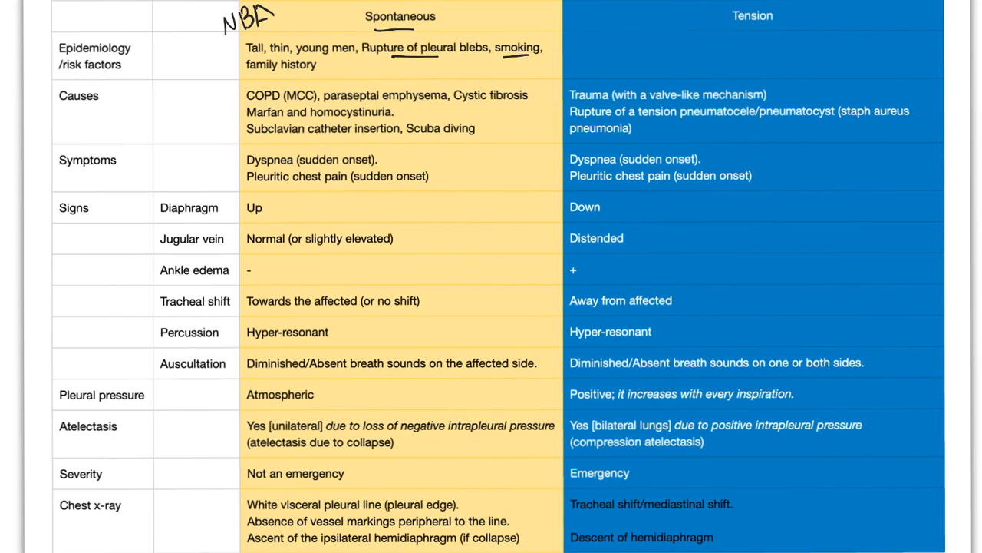
drag(518, 23, 518, 57)
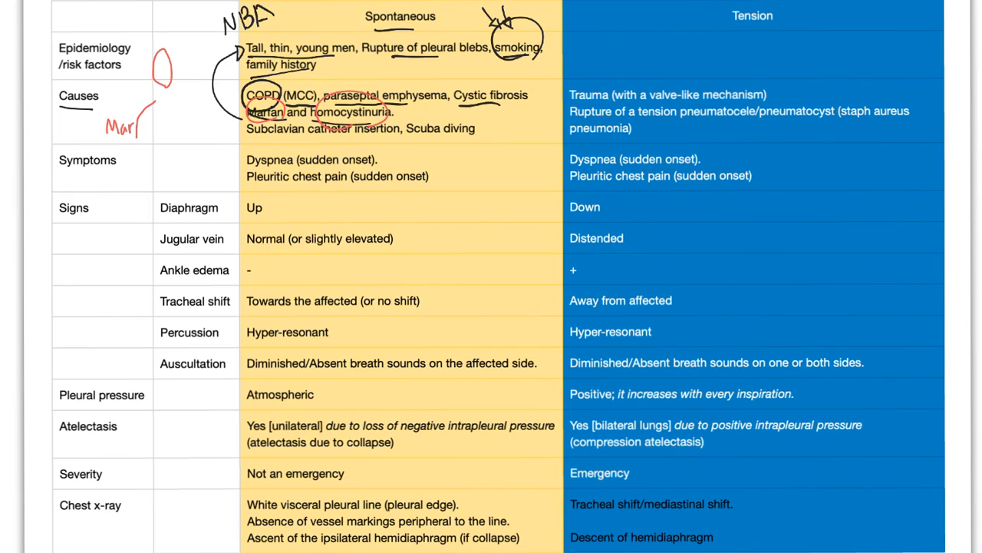
Finish 'Marfan' in red and draw a yellow kidney-shaped sketch with an arrow below.
drag(150, 126, 158, 99)
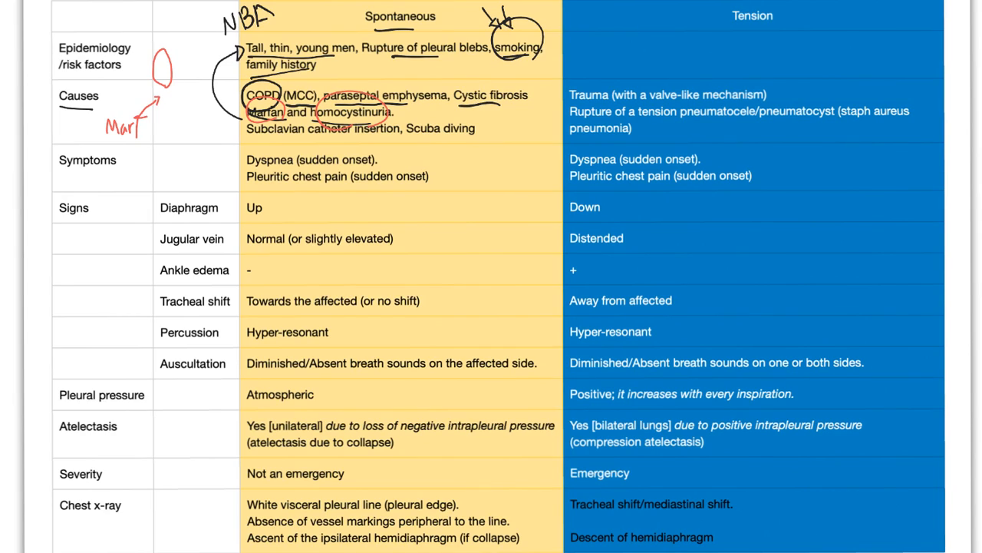
text(an)
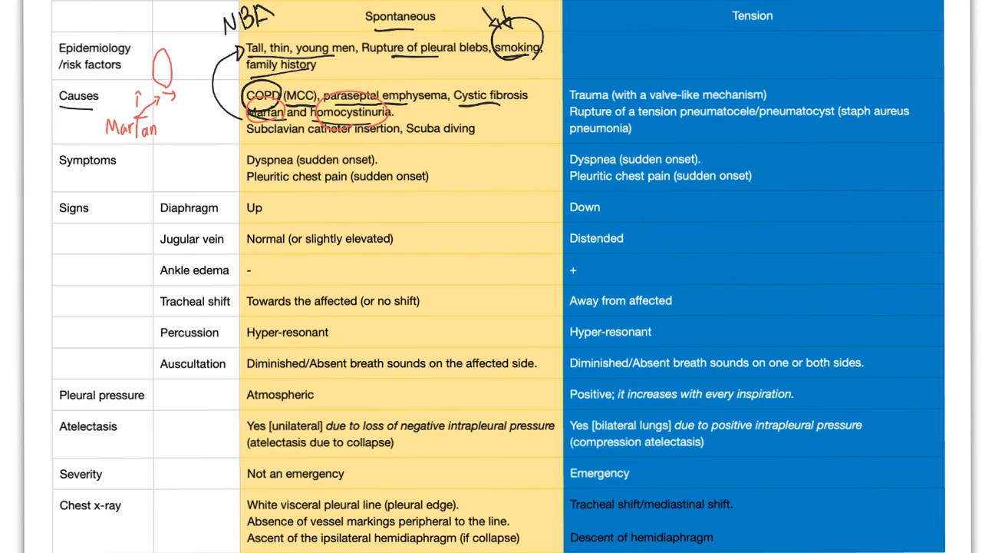
drag(181, 123, 169, 169)
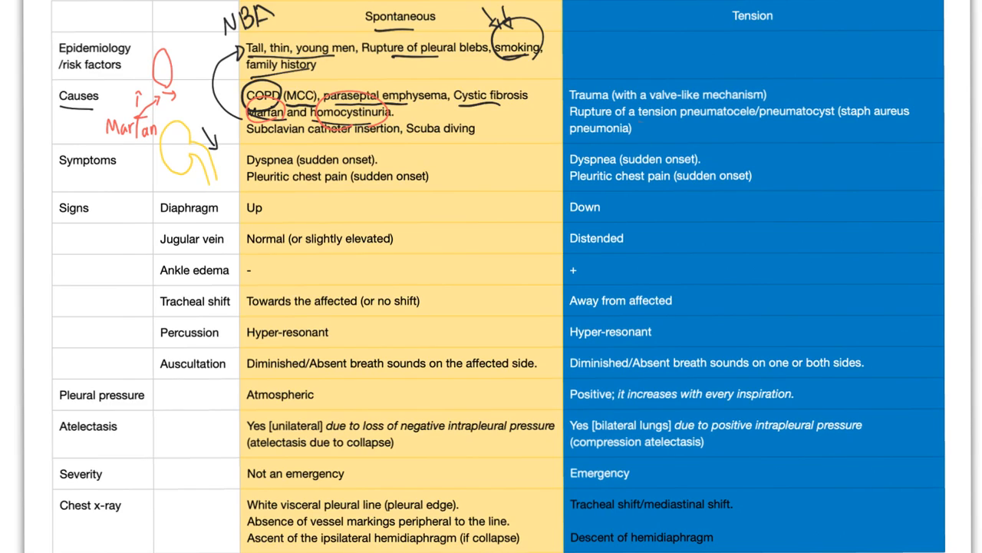
click(748, 127)
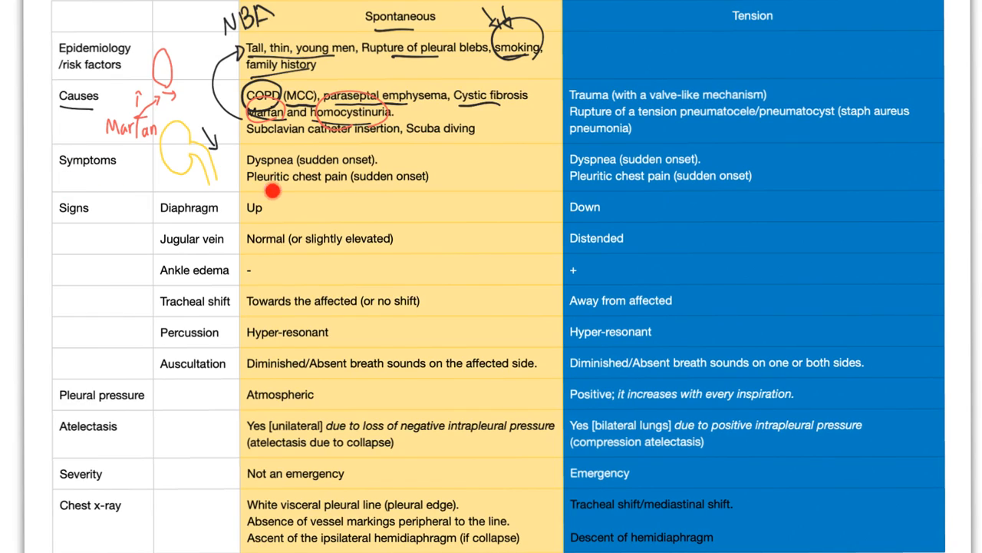
mouse_move(634, 170)
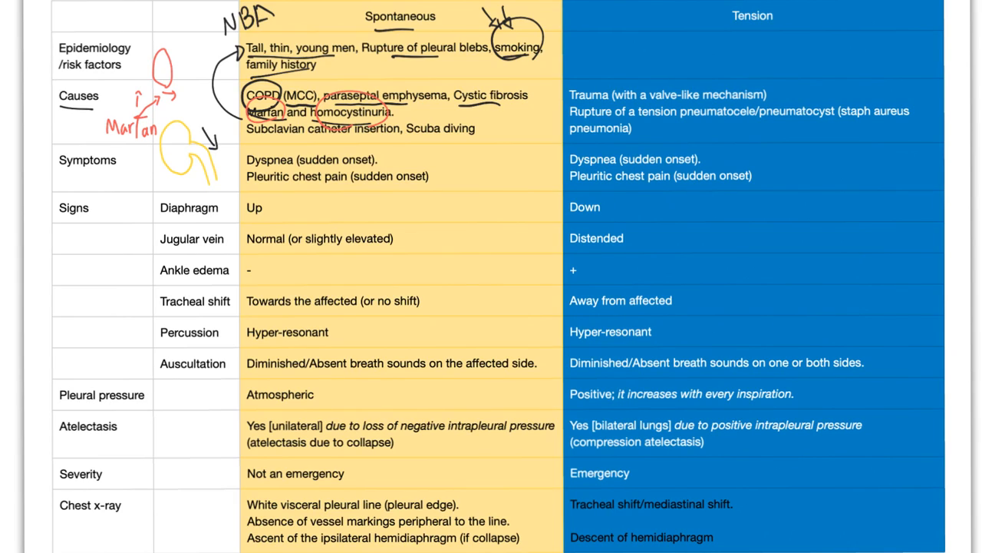
Draw a blue arrow to the yellow sketch, underline Diaphragm, and circle 'Up'.
drag(247, 184, 280, 184)
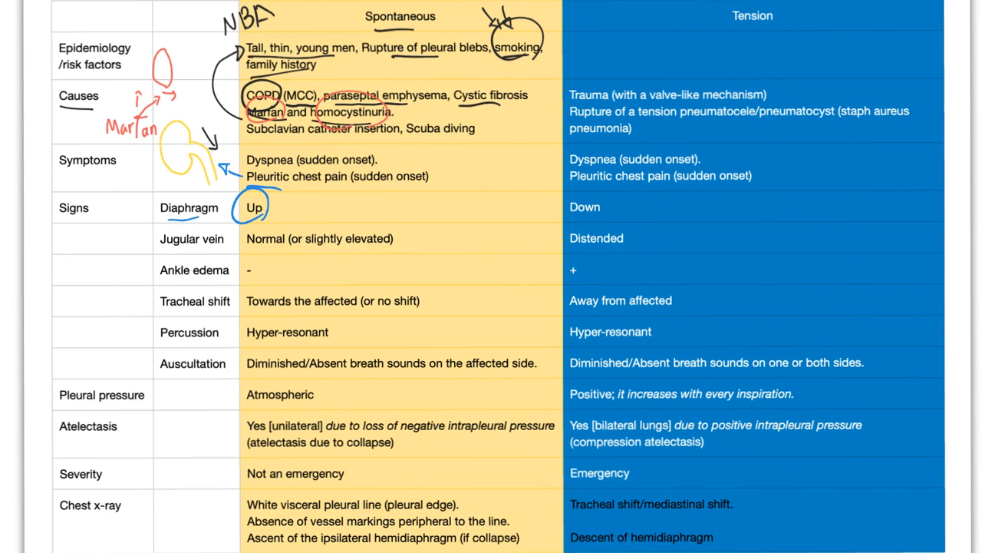
Circle 'Down', write +Ve and JVD, circle ankle edema, and sketch an arm with arrows.
drag(549, 181, 584, 223)
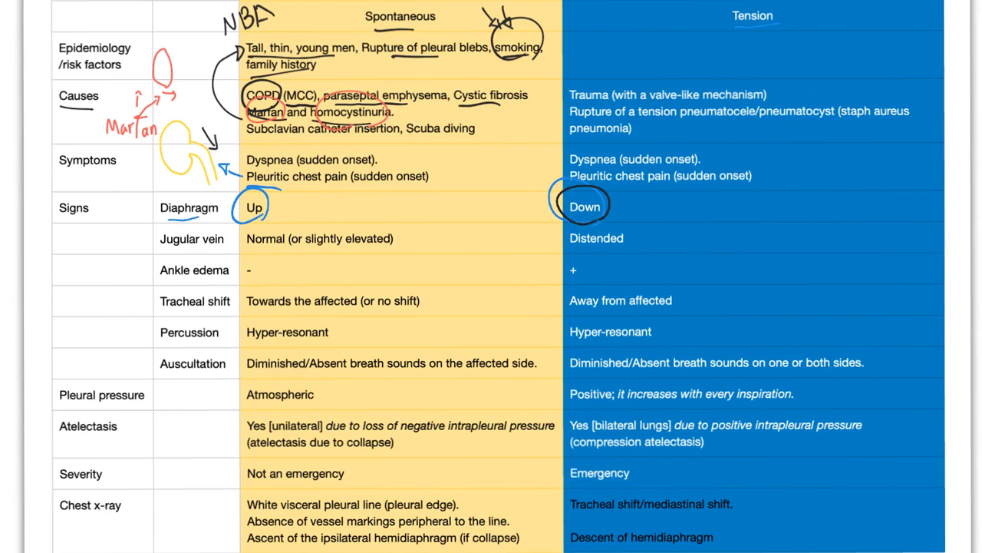
text(+Ve)
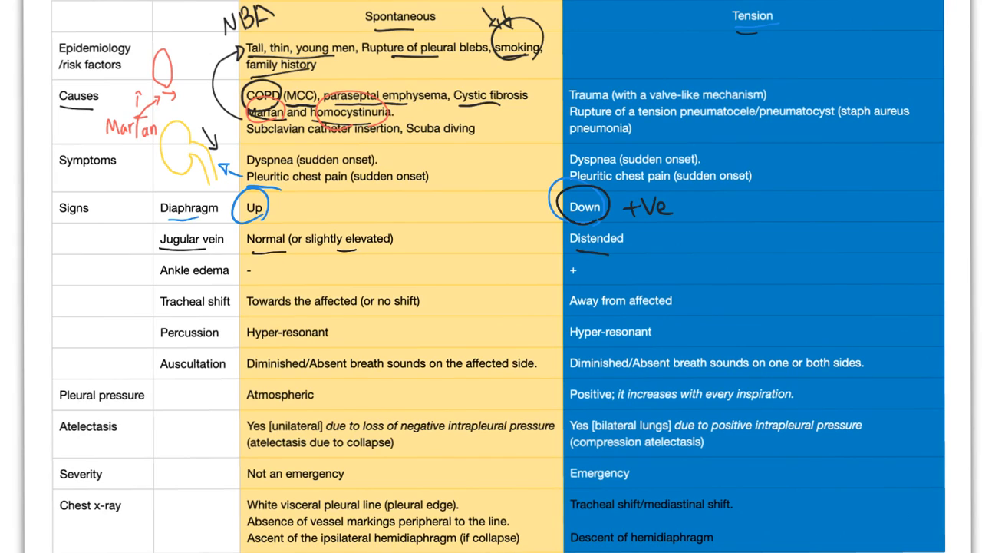
text(JVD)
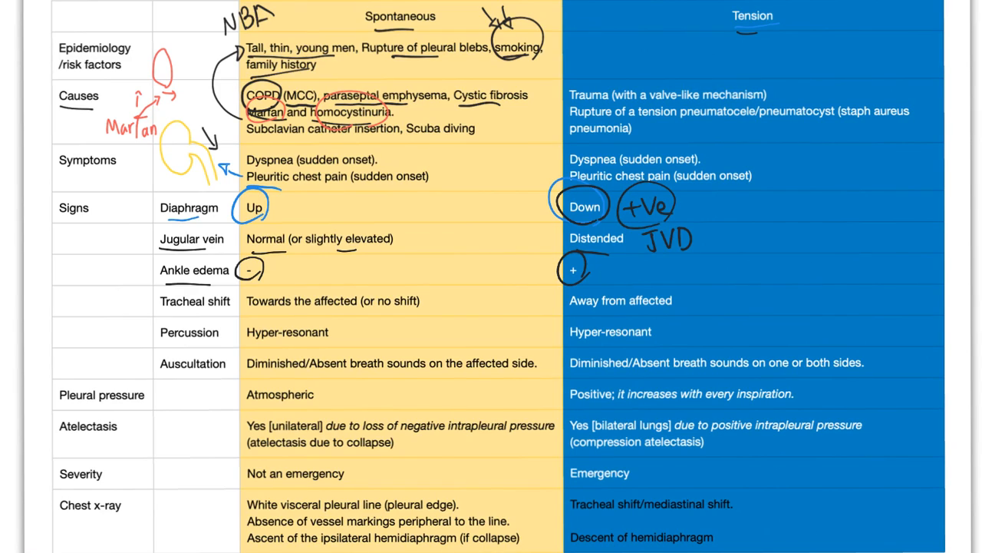
drag(753, 291, 790, 184)
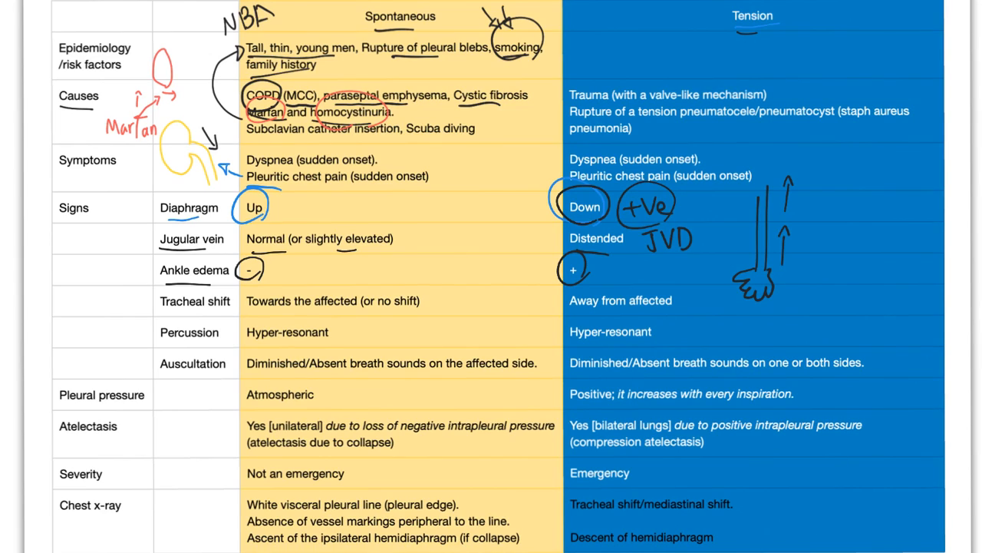
drag(160, 316, 222, 315)
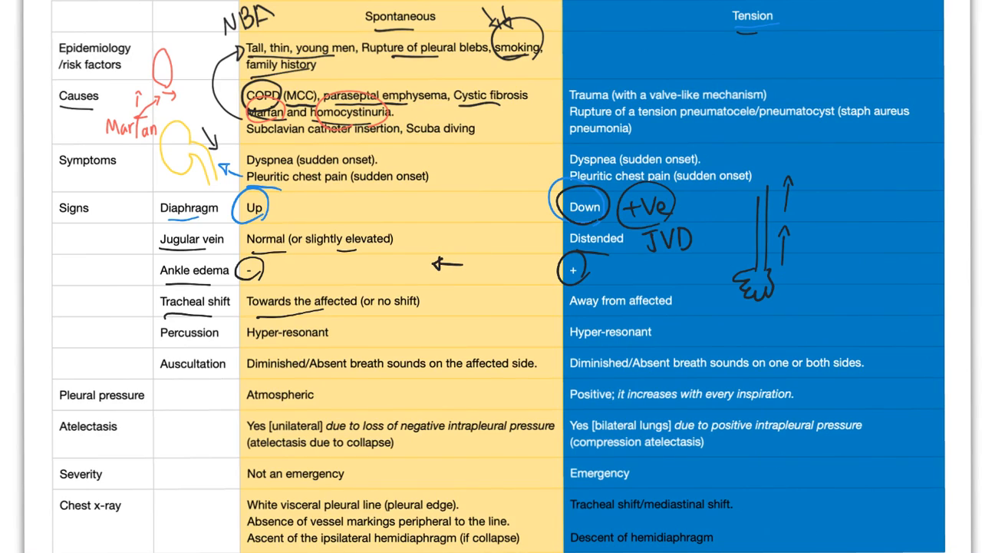
Circle 'Away from affected' and 'Hyper-resonant', and underline the percussion and auscultation rows.
drag(444, 273, 443, 307)
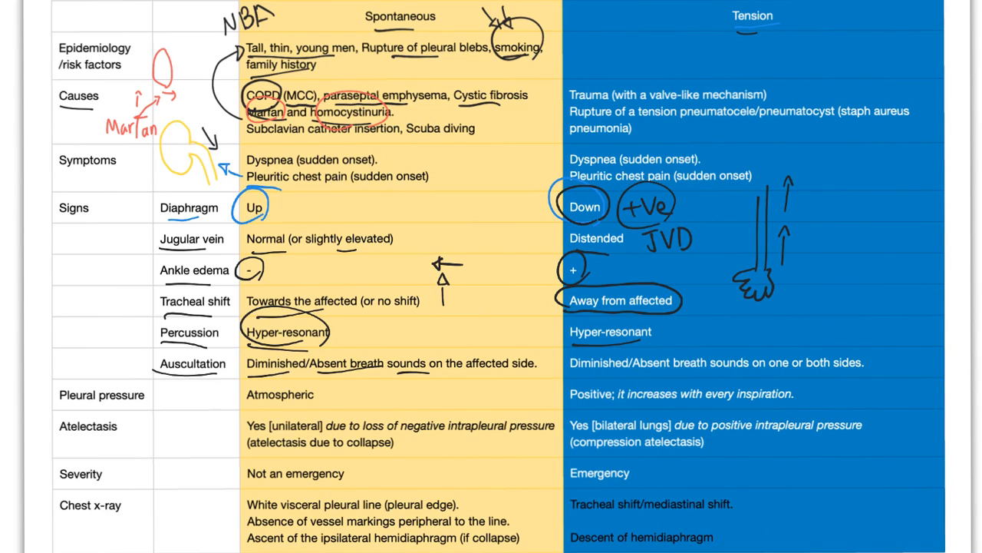
Sketch a lung outline between the columns, adding a small red circle and red arrows.
drag(522, 172, 492, 250)
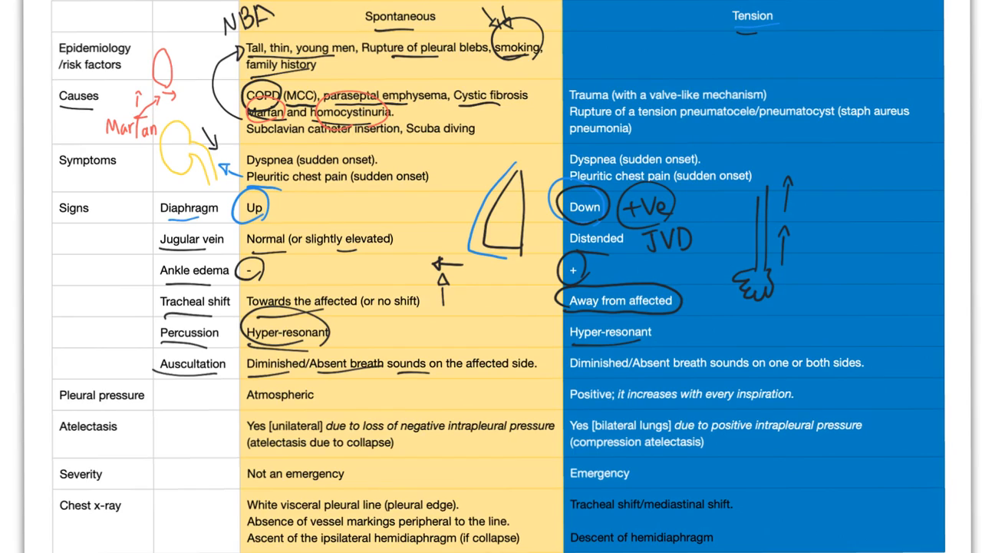
click(471, 204)
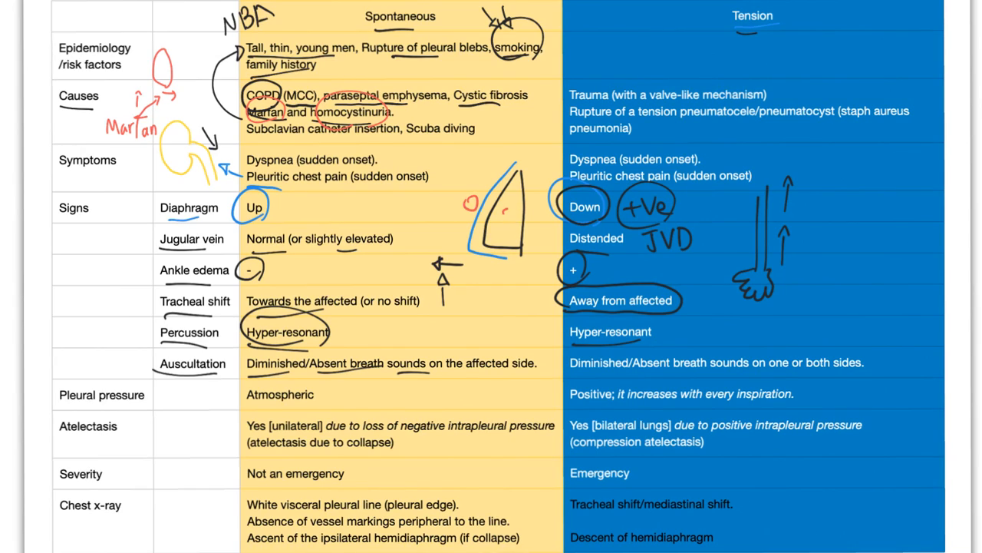
click(504, 179)
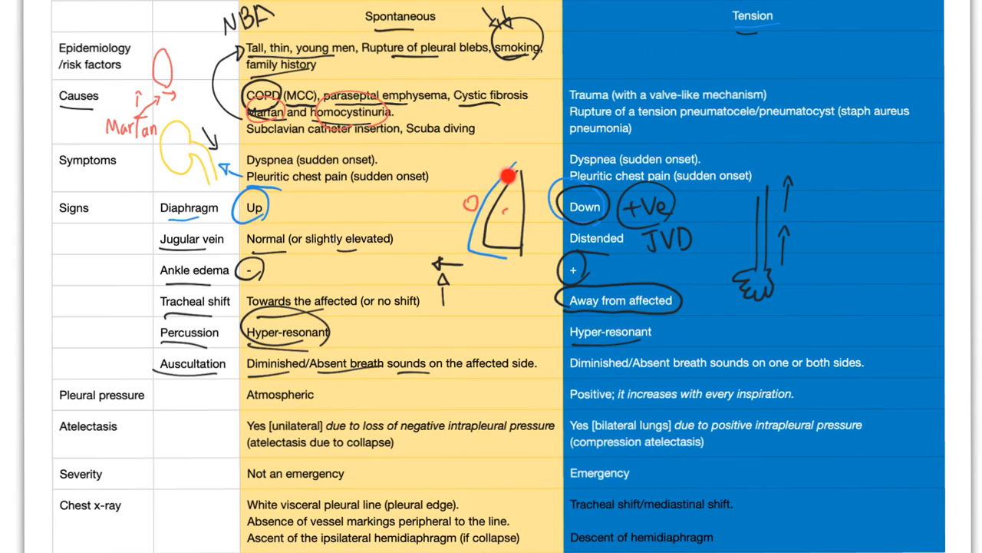
drag(507, 177, 476, 241)
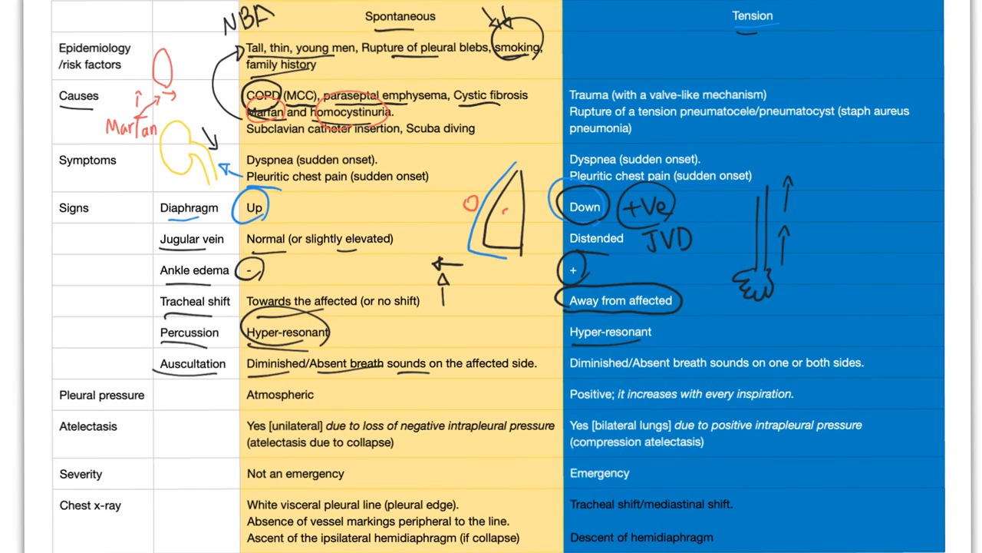
drag(520, 175, 543, 172)
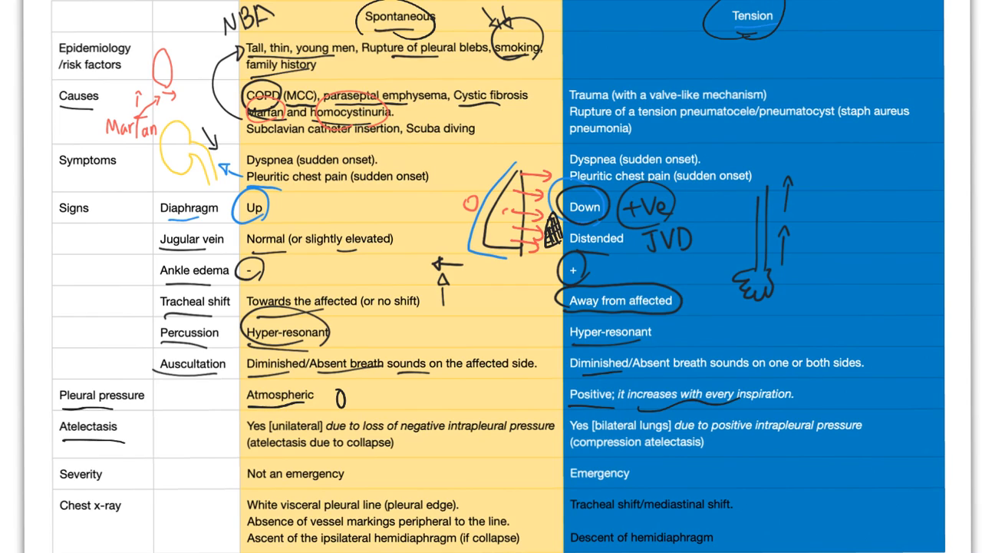
Mark the atelectasis 'Yes' entries and circle 'Emergency' in the Severity row.
drag(245, 426, 322, 434)
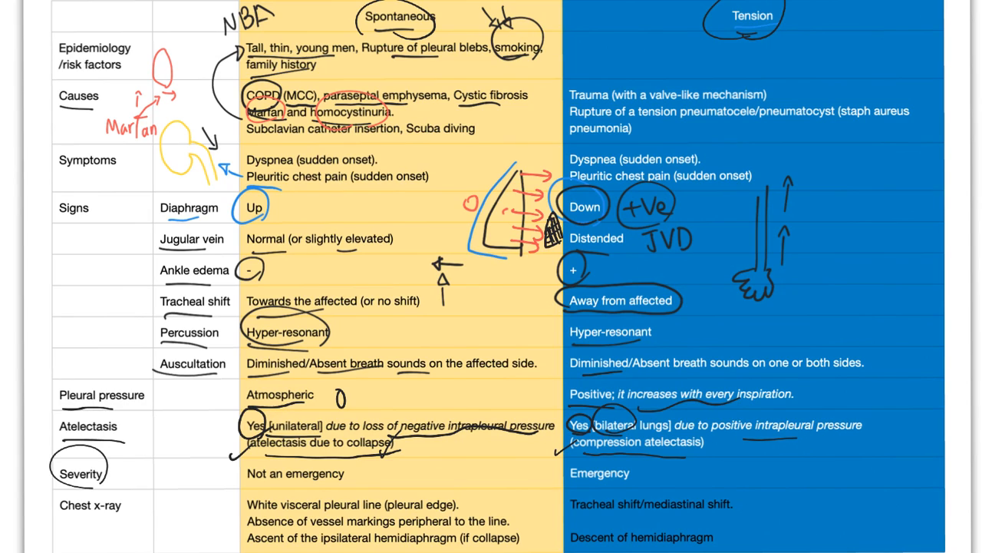
drag(571, 460, 645, 483)
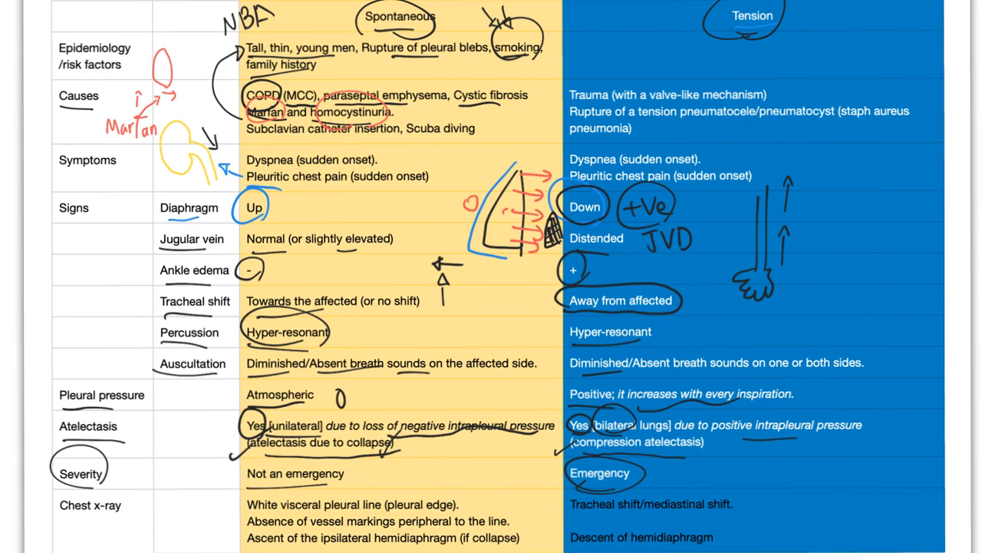